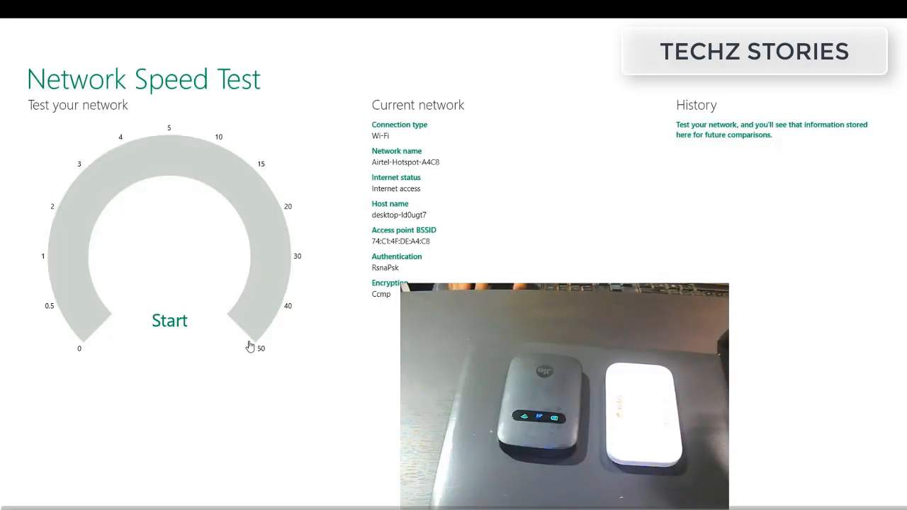
mouse_move(150, 297)
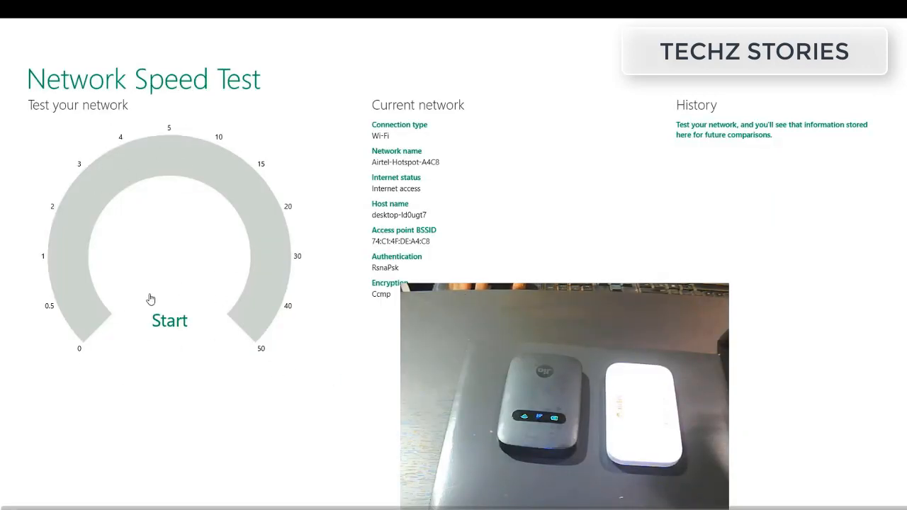
mouse_move(170, 393)
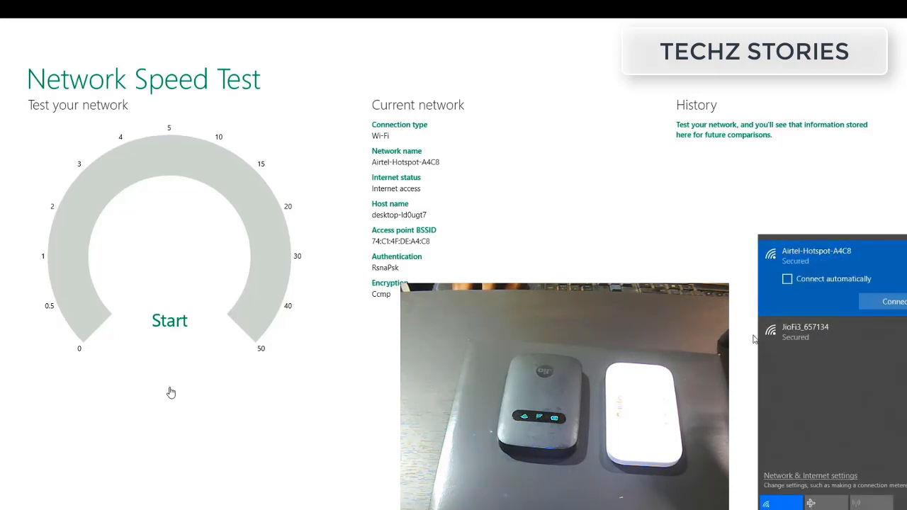
Step: Run a speed test over the Airtel hotspot, logging 129 ms delay, 3.54 Mbps down, 15.36 Mbps up
left_click(893, 301)
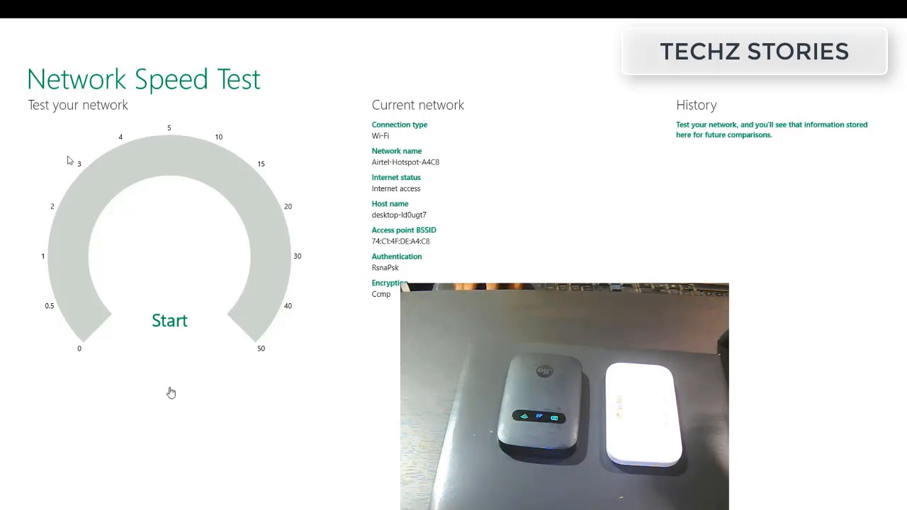
left_click(170, 320)
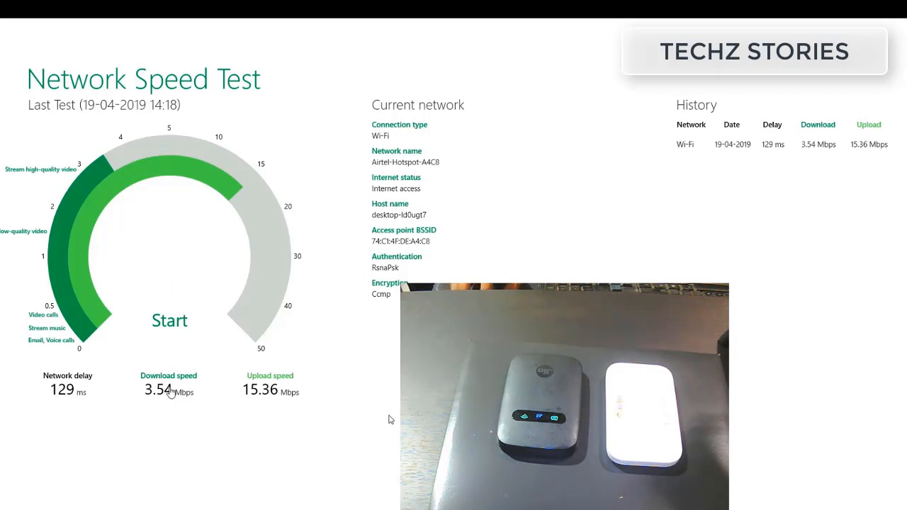
mouse_move(172, 421)
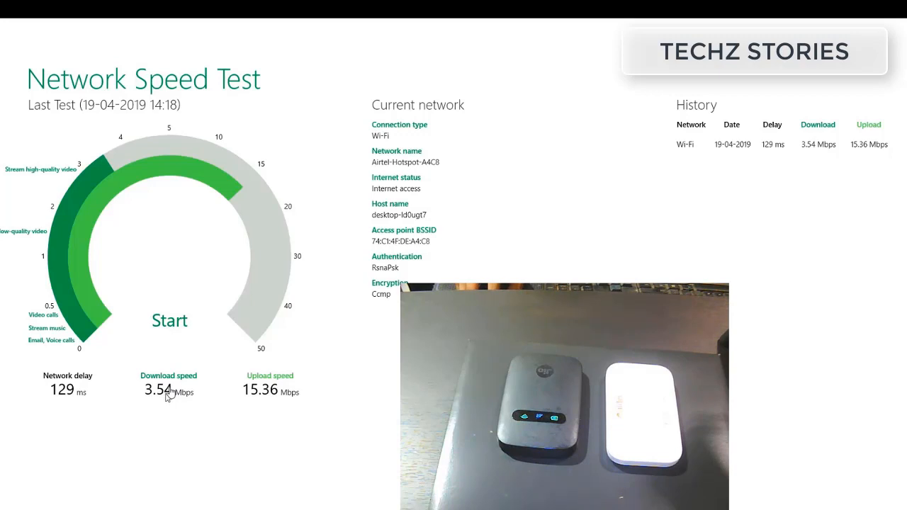
mouse_move(170, 438)
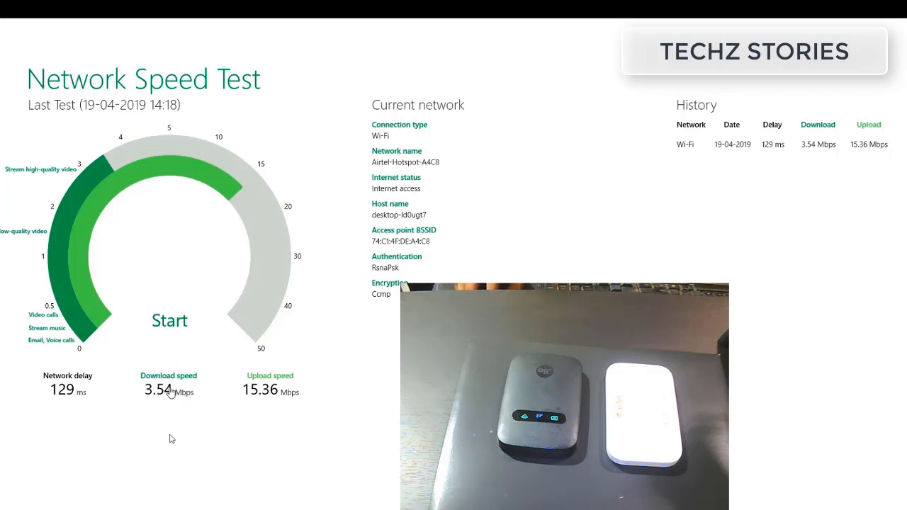
mouse_move(247, 400)
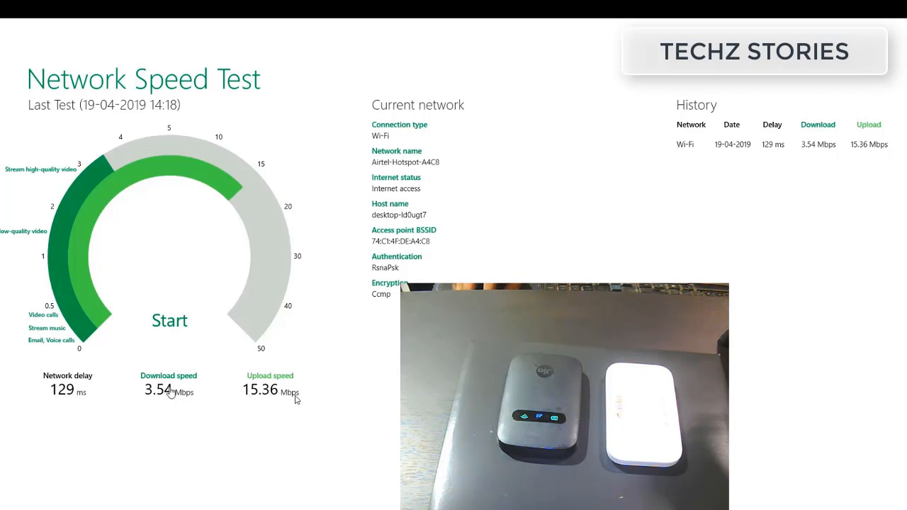
mouse_move(249, 406)
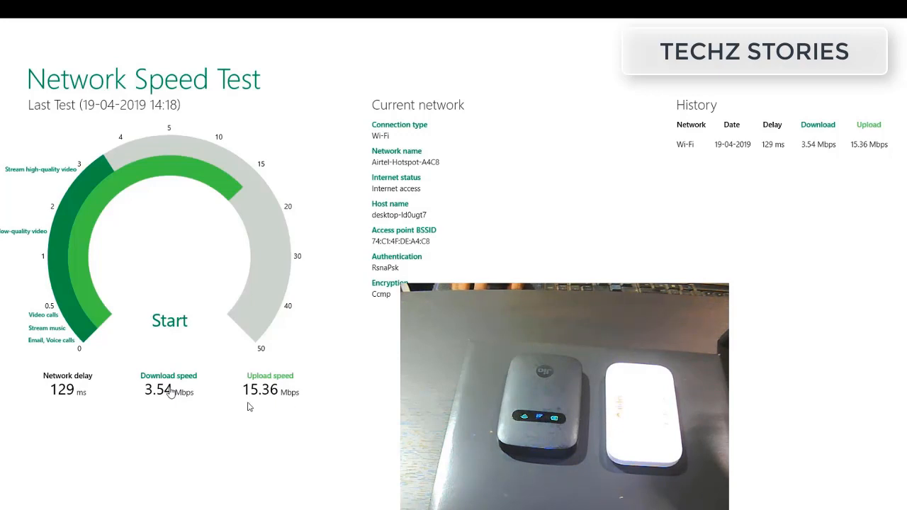
mouse_move(379, 170)
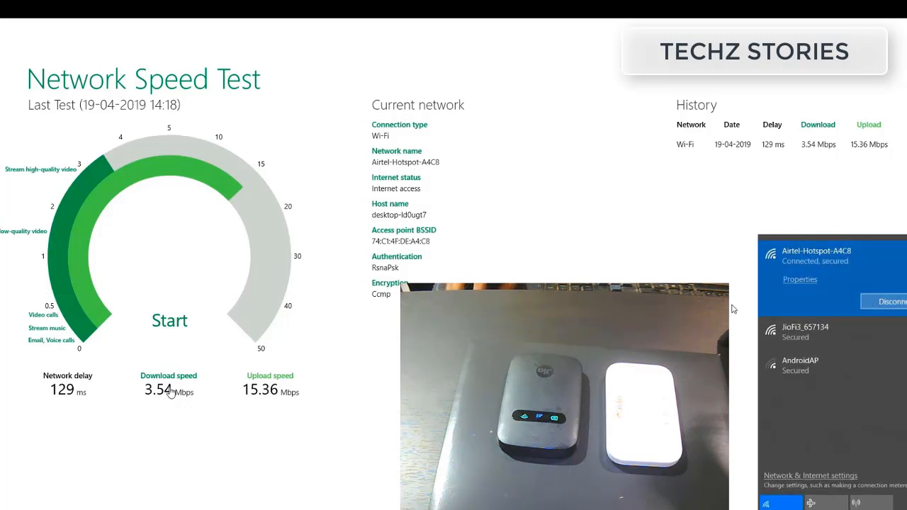
Step: Disconnect from Airtel-Hotspot and connect the PC to the JioFi network instead
left_click(885, 300)
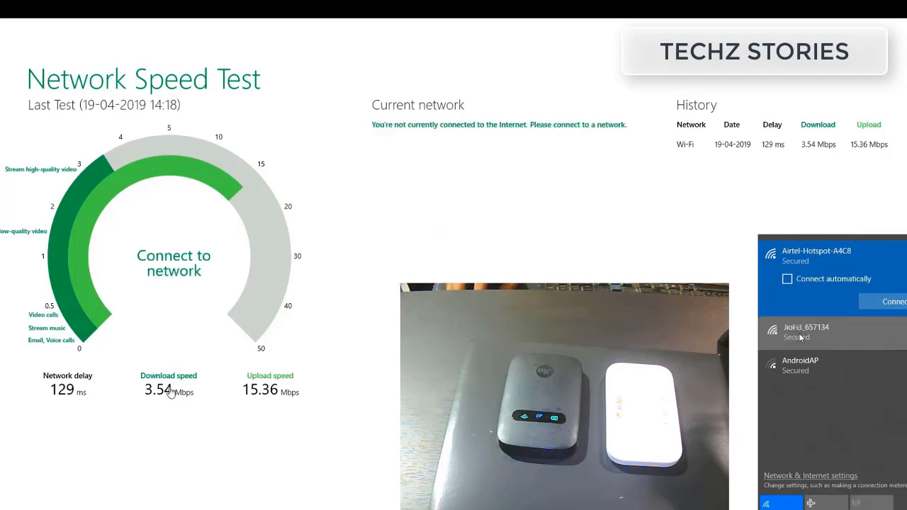
left_click(815, 332)
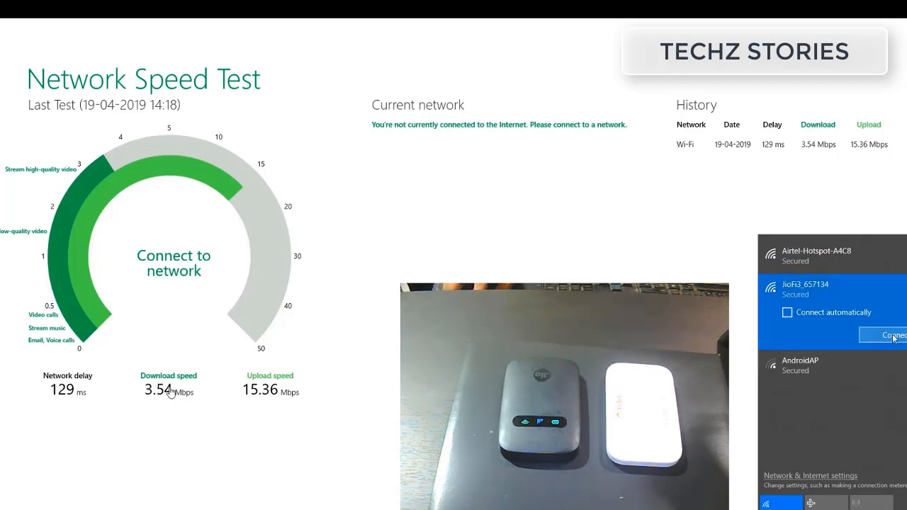
left_click(893, 334)
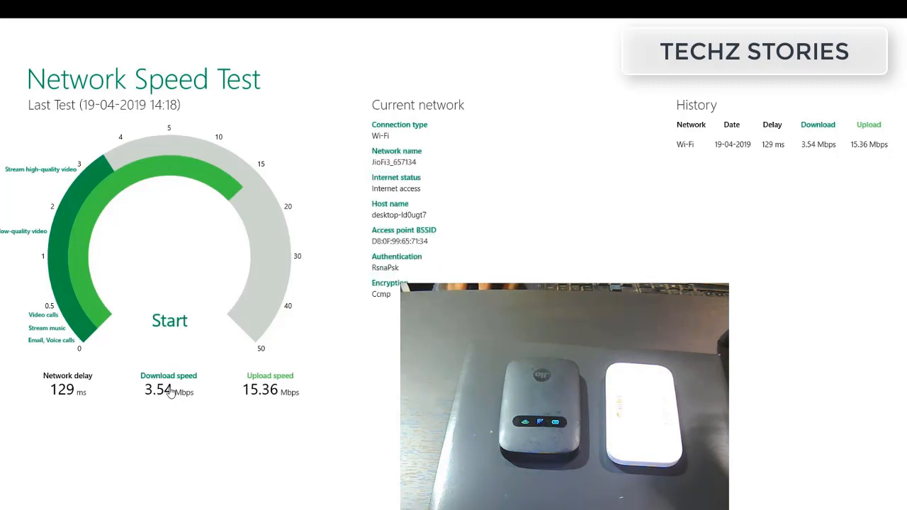
mouse_move(453, 246)
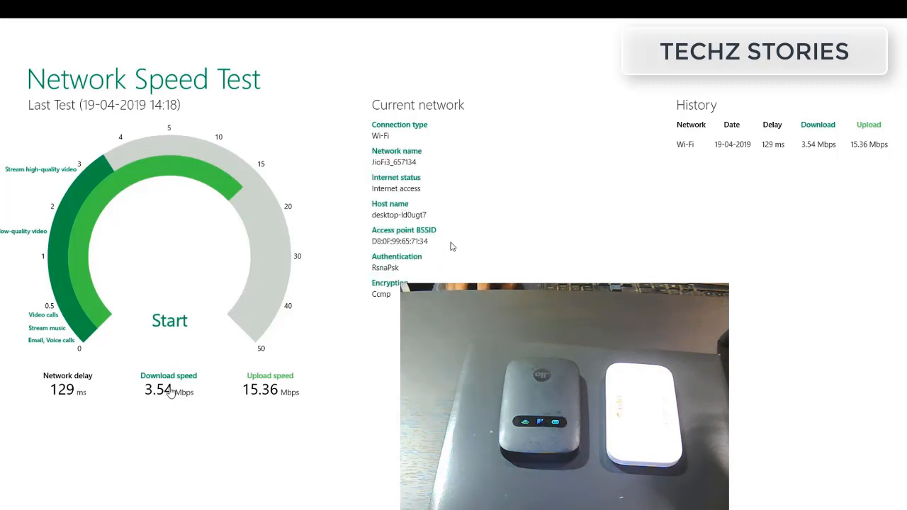
mouse_move(482, 181)
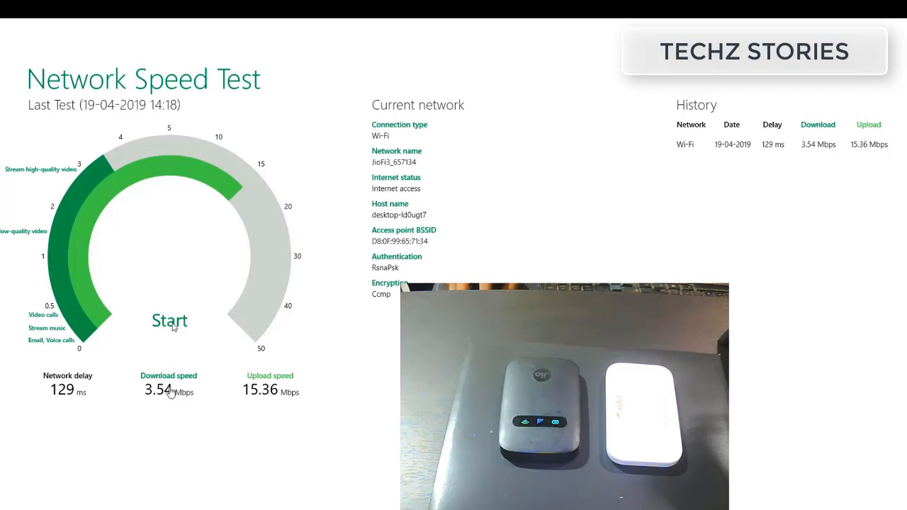
Step: Run a speed test over JioFi, logging 130 ms delay, 0.36 Mbps down, 0.04 Mbps up
left_click(170, 320)
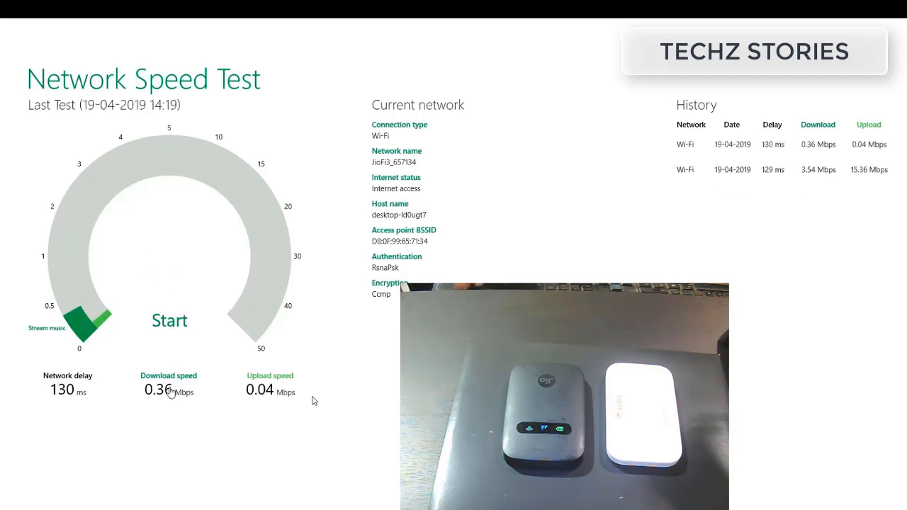
mouse_move(229, 363)
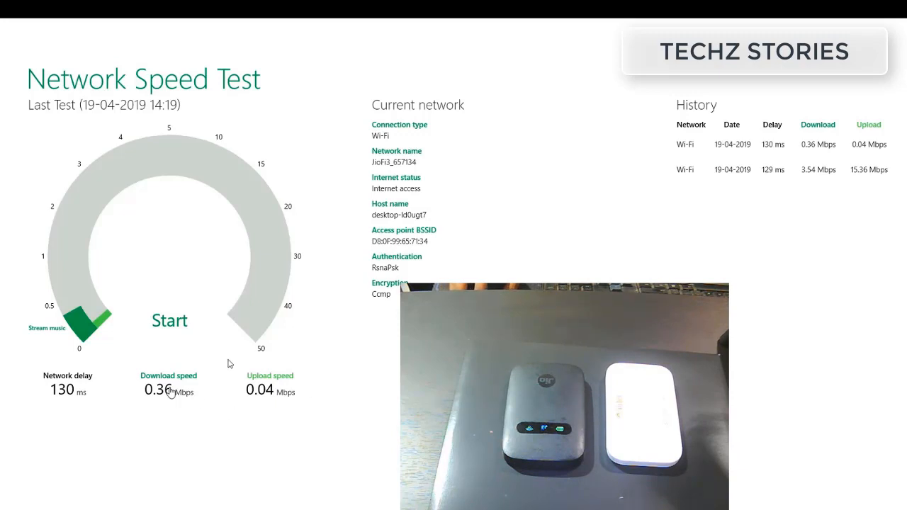
mouse_move(287, 408)
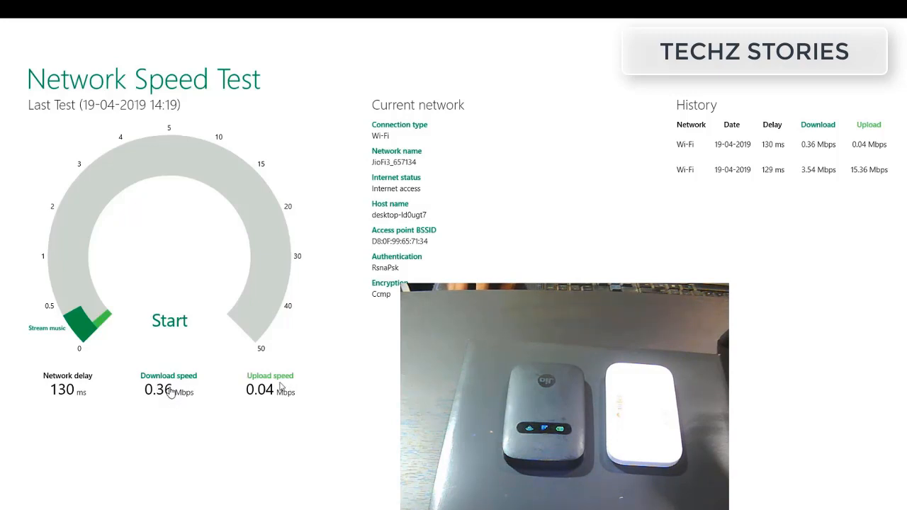
mouse_move(268, 403)
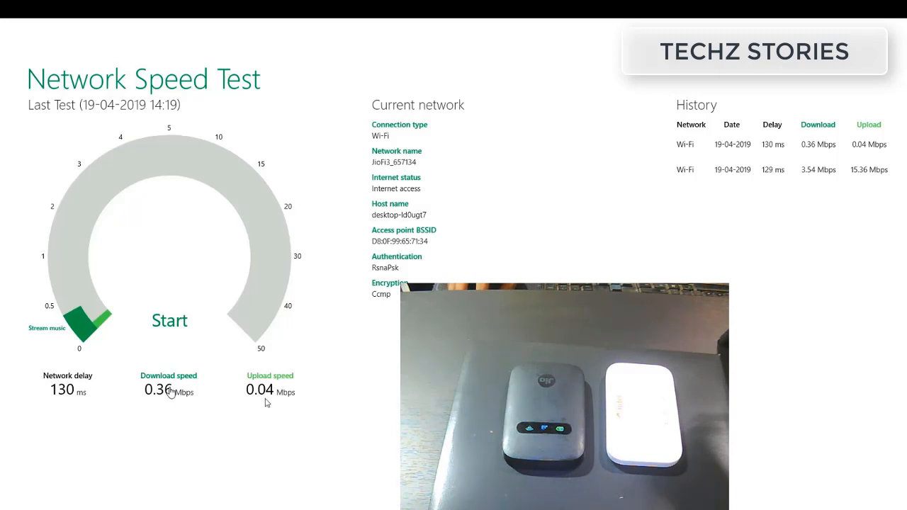
mouse_move(261, 398)
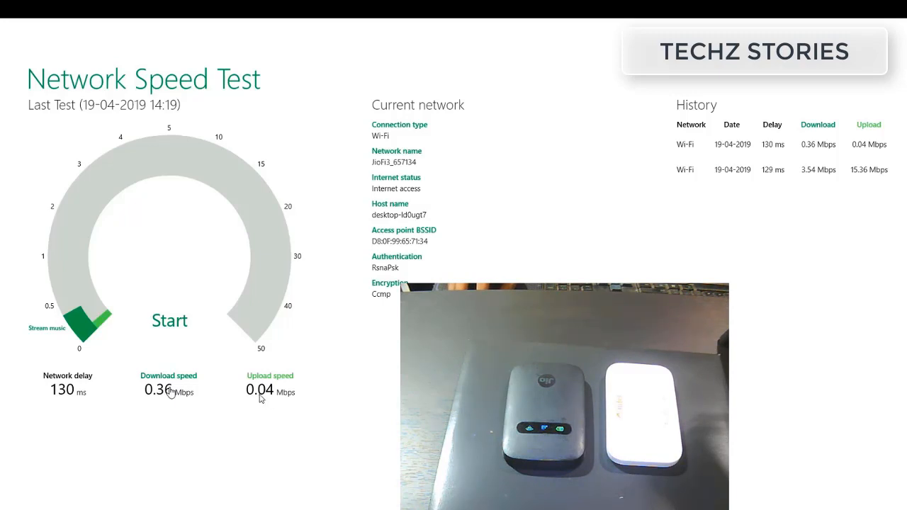
mouse_move(295, 400)
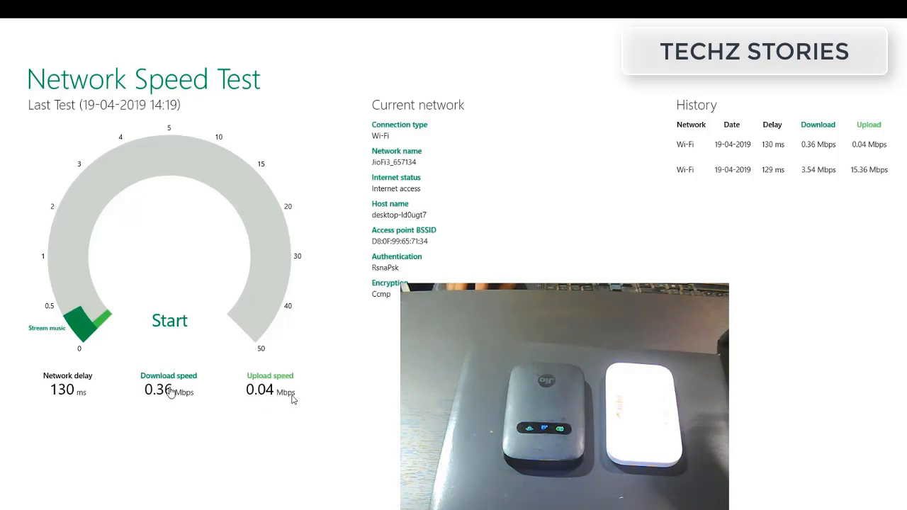
mouse_move(220, 367)
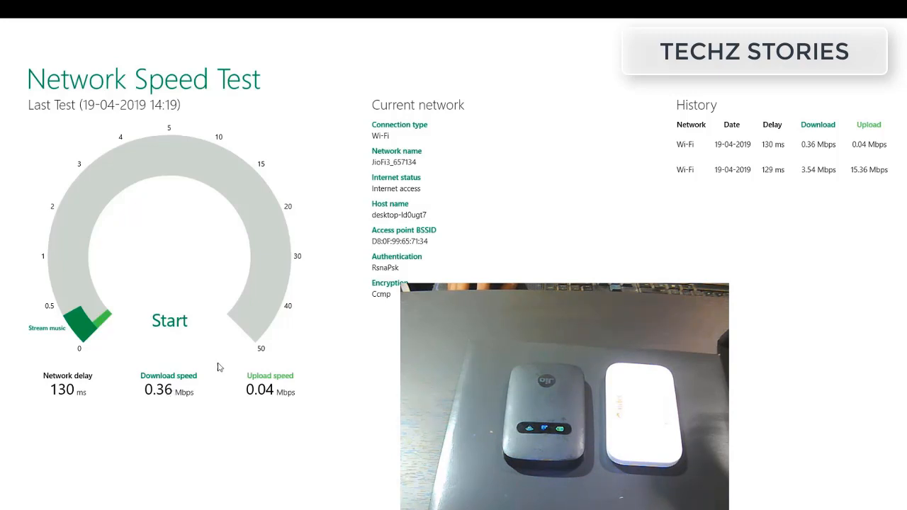
mouse_move(219, 349)
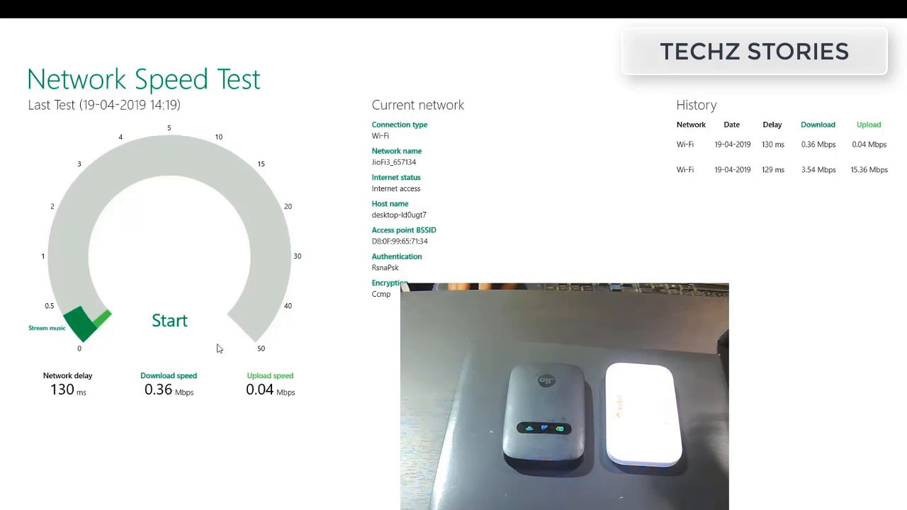
mouse_move(204, 357)
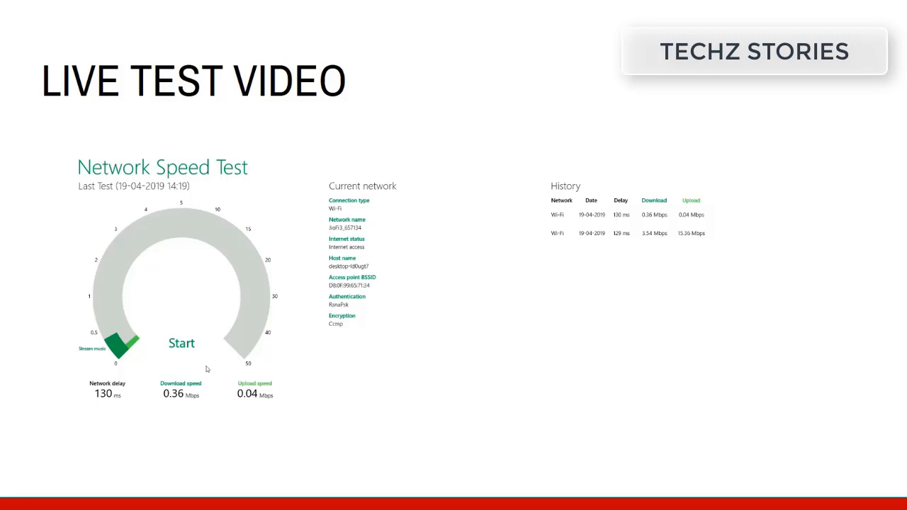
mouse_move(864, 461)
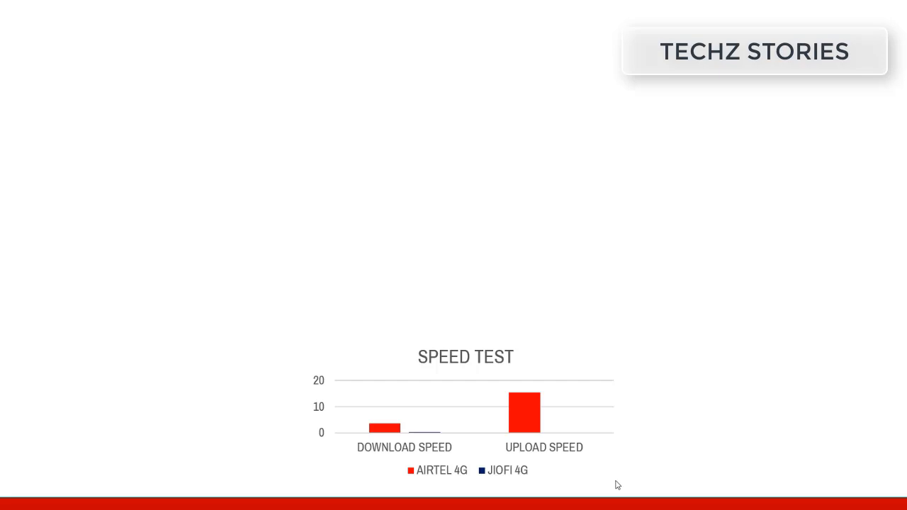
mouse_move(598, 482)
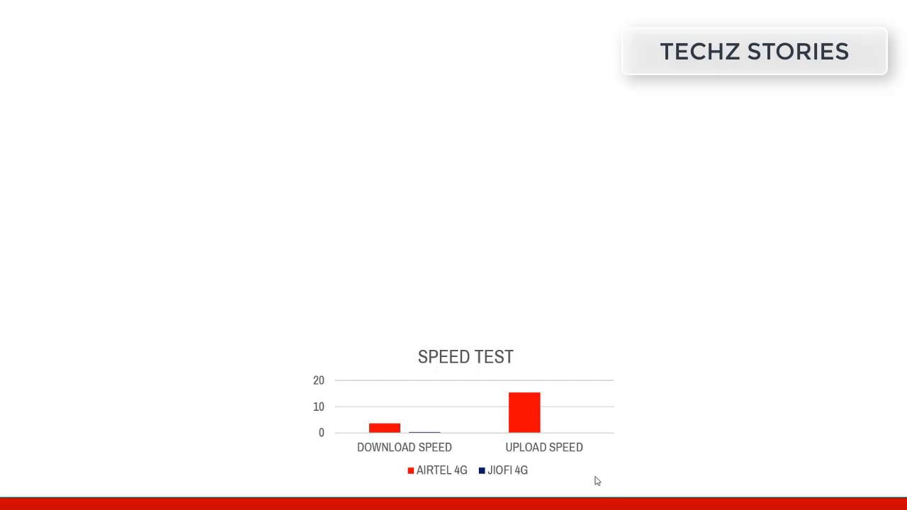